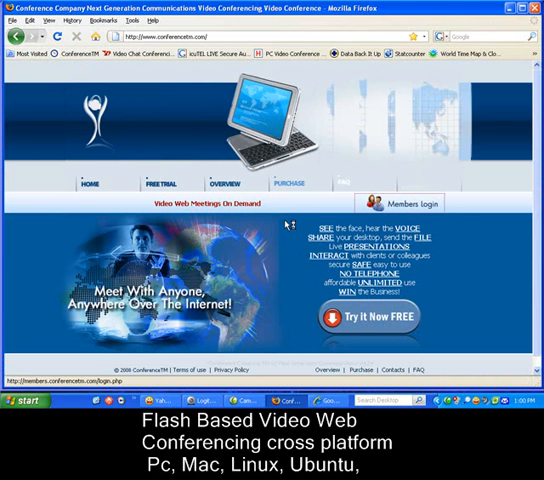
- Go to the Members area and enter the account username and password in System Login
click(404, 204)
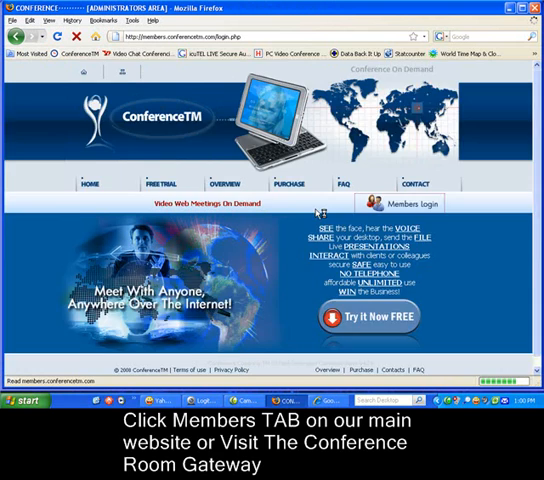
click(406, 204)
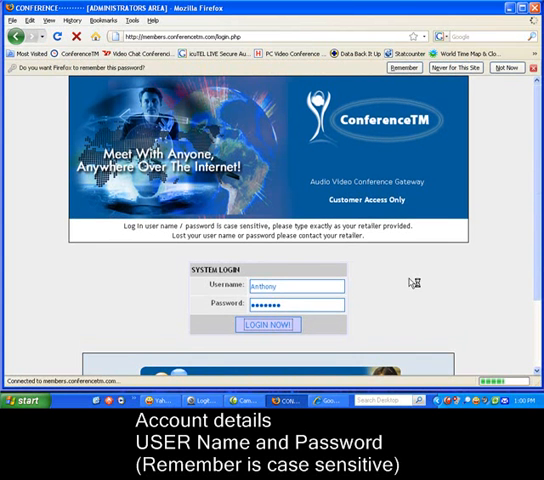
- Log in and review My Account Overview, Statistics and the Personal Rooms list with its default room
click(270, 324)
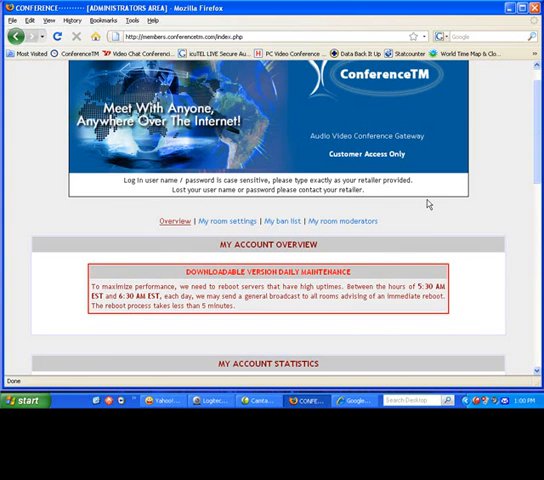
scroll(down, 3)
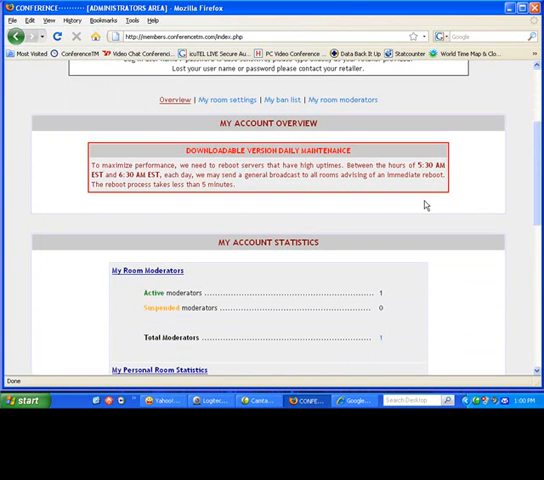
scroll(down, 3)
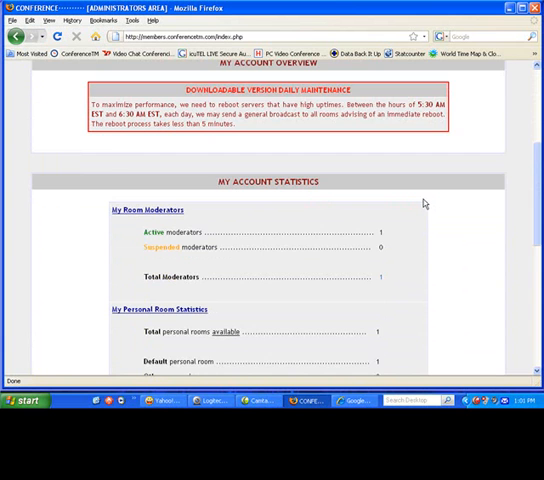
scroll(down, 3)
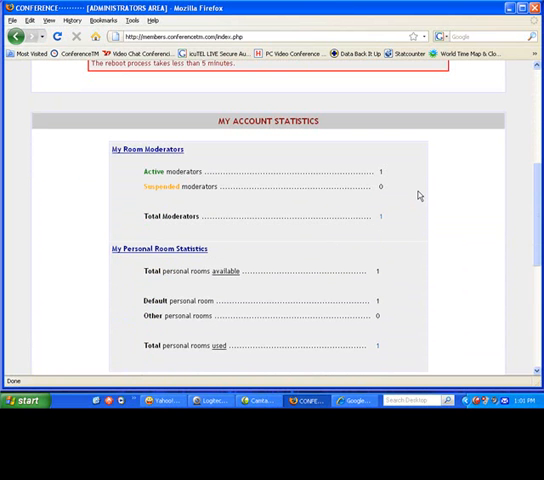
scroll(down, 3)
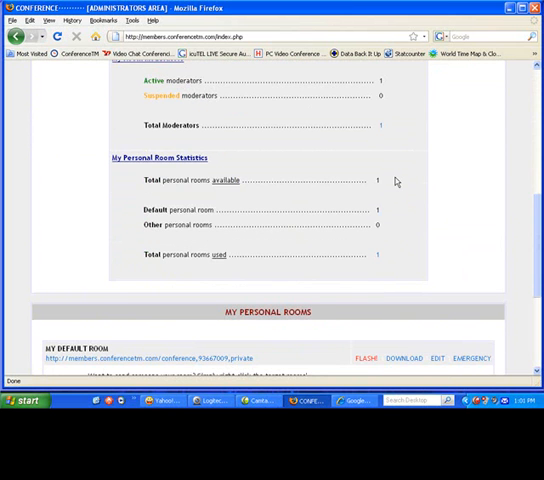
scroll(down, 3)
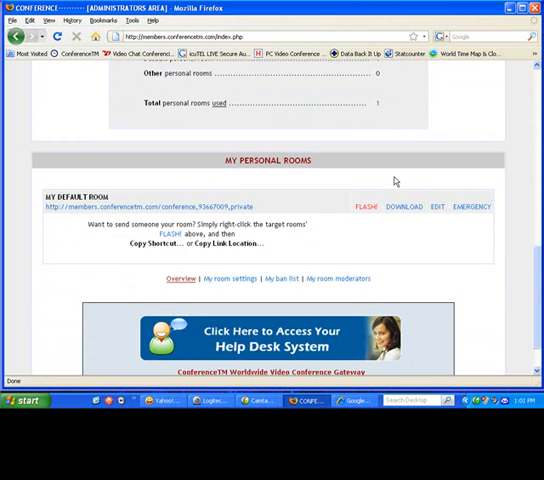
scroll(down, 3)
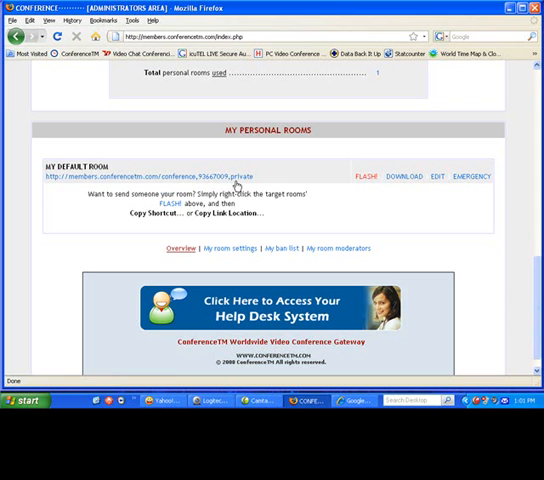
mouse_move(156, 176)
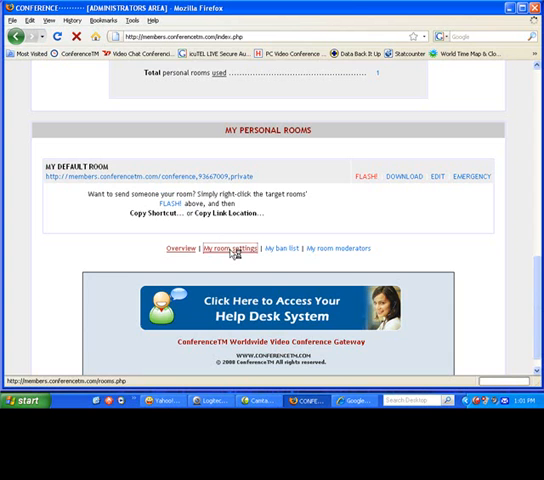
- Review the default room's name, password, properties, branding, splash and close-page settings down to UPDATE
click(228, 248)
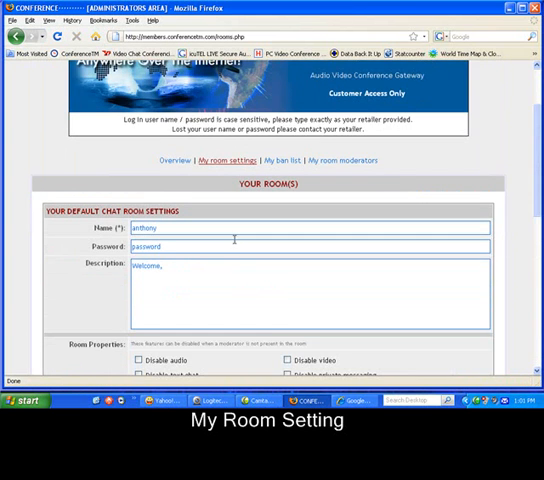
scroll(down, 3)
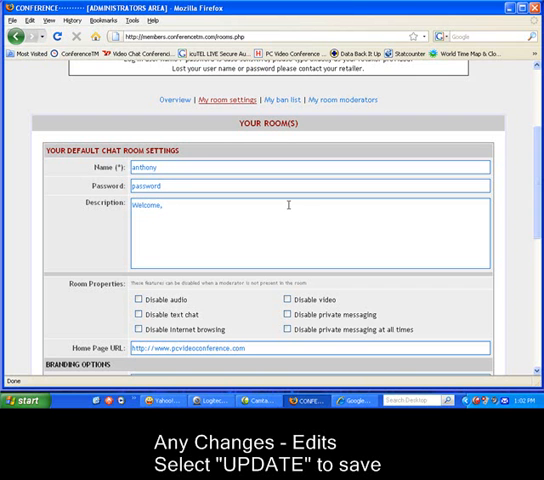
scroll(down, 3)
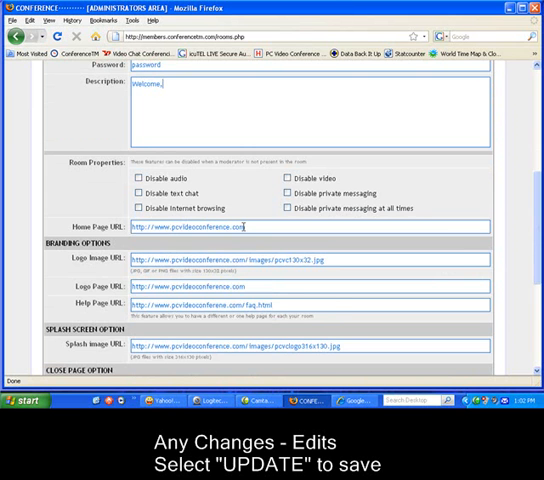
scroll(down, 3)
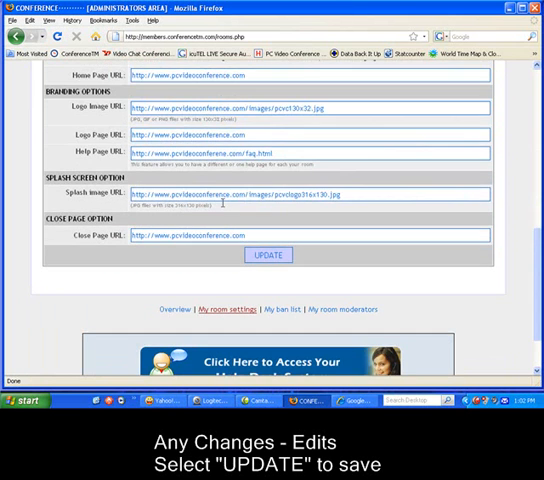
mouse_move(252, 180)
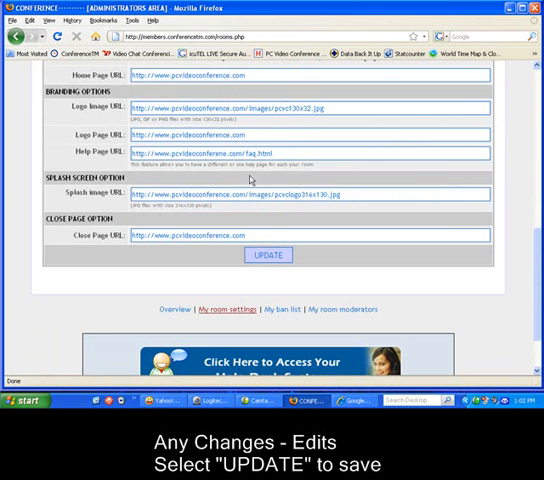
scroll(down, 3)
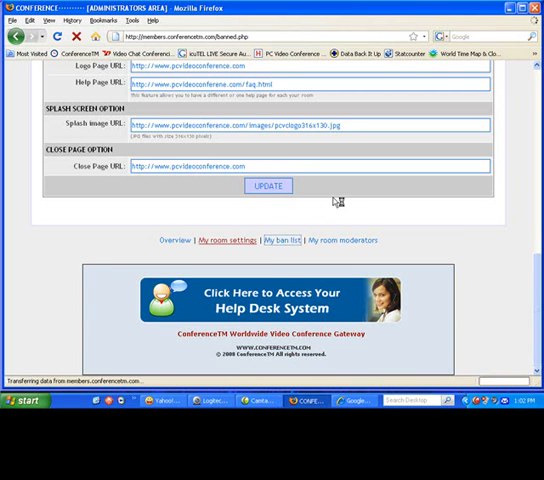
click(284, 240)
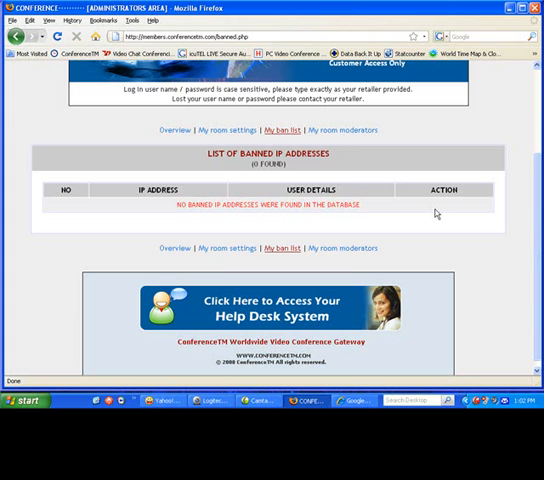
mouse_move(370, 196)
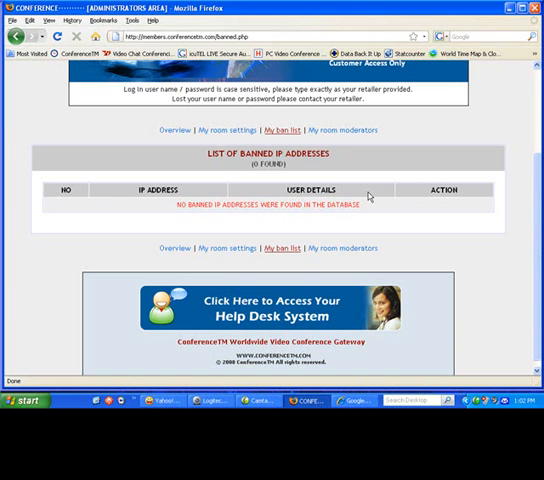
mouse_move(392, 184)
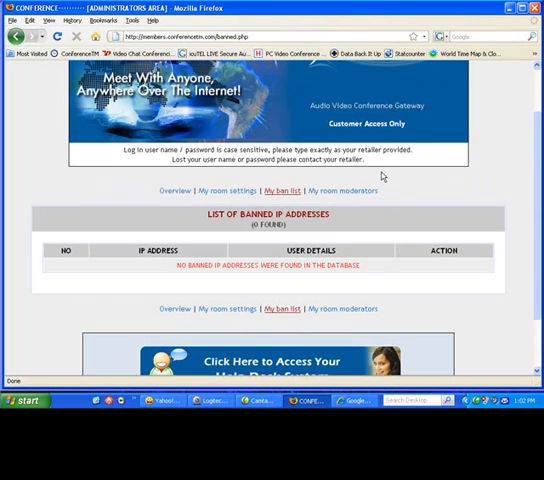
mouse_move(374, 190)
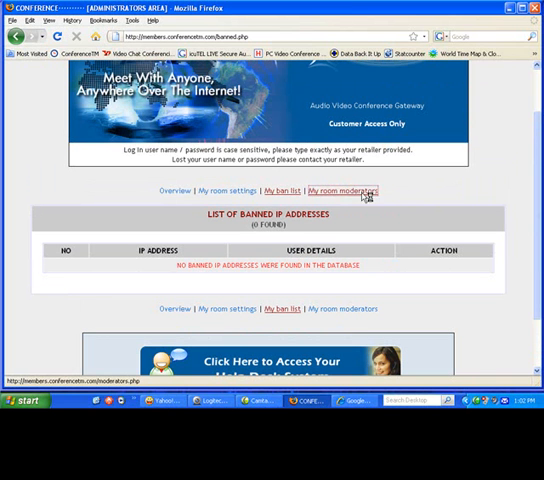
- View the List of Registered Moderators showing the one existing moderator
click(356, 190)
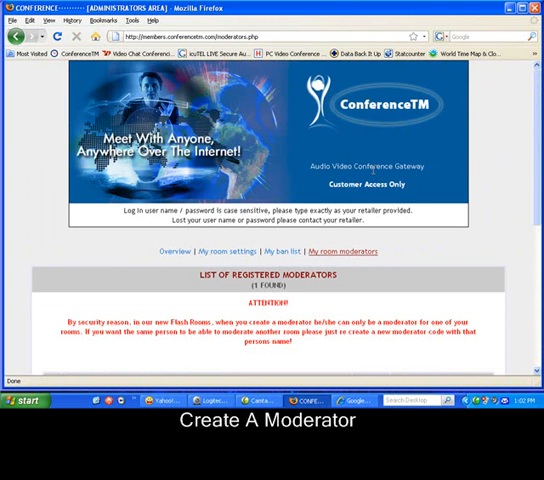
scroll(down, 3)
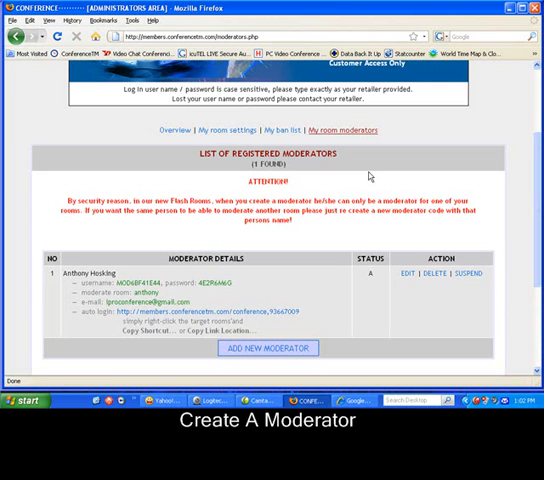
scroll(down, 3)
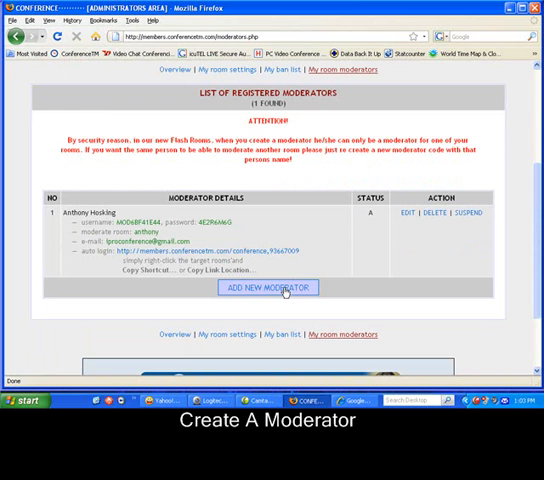
- Add moderator Joe Smith with his e-mail, room and permissions, and save him to the list
click(268, 288)
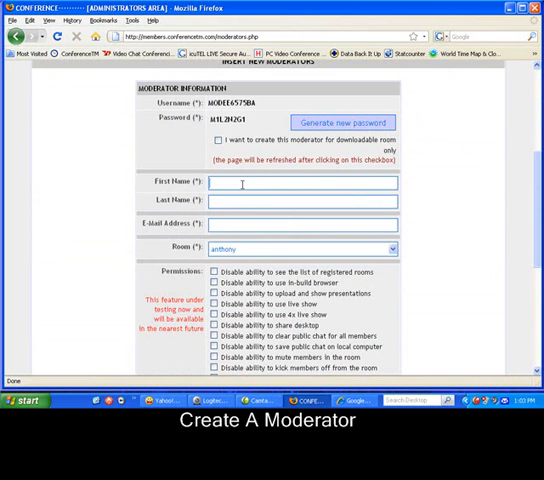
text(joe)
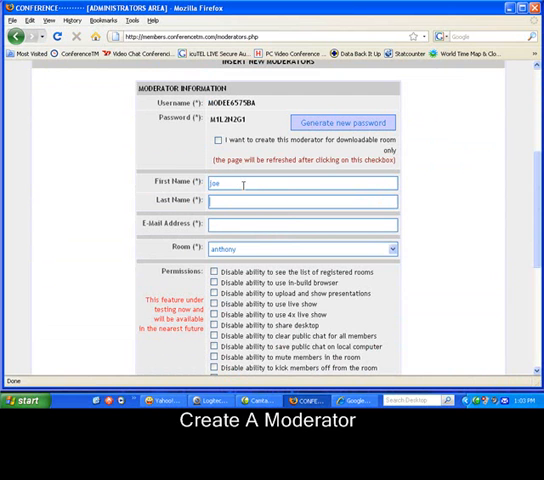
text(smith)
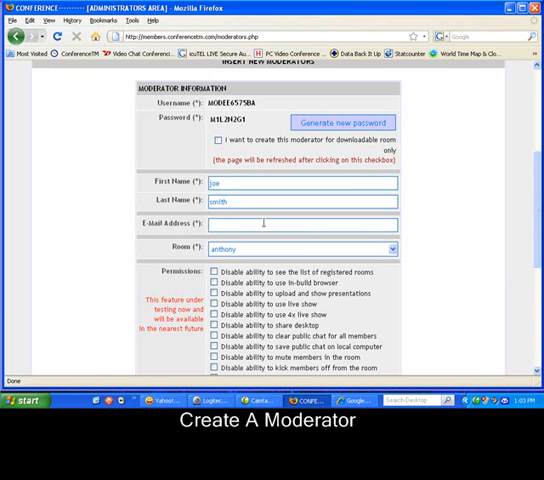
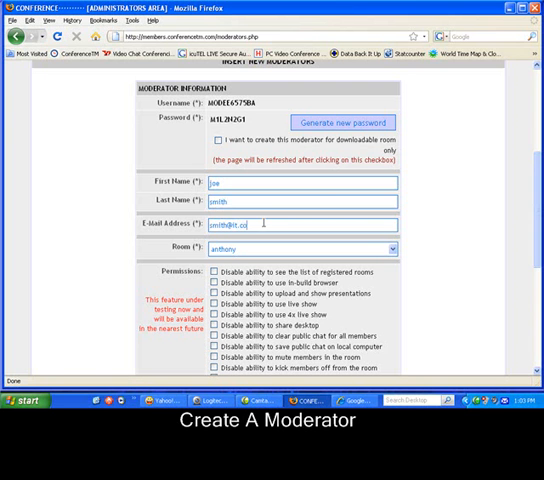
scroll(down, 3)
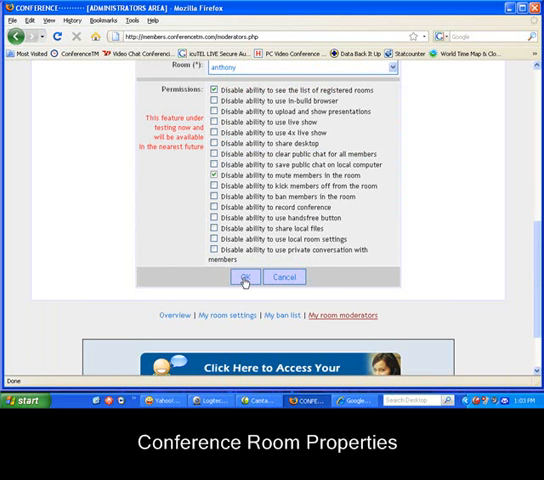
click(244, 276)
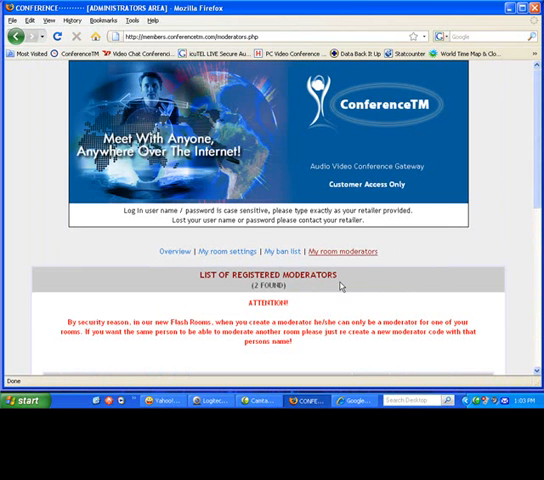
scroll(down, 3)
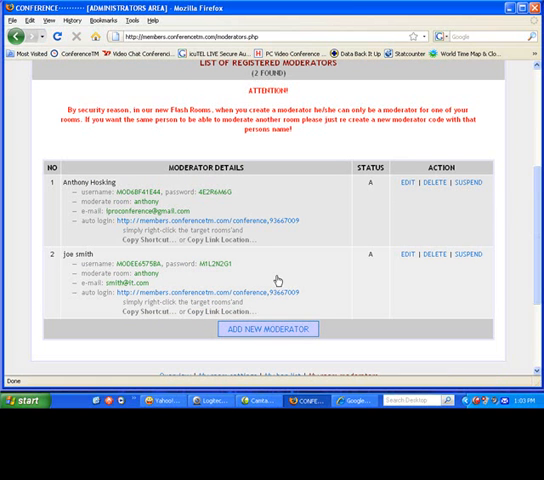
mouse_move(308, 222)
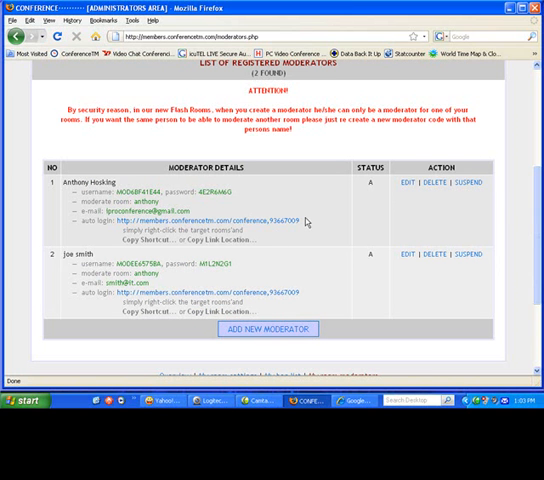
mouse_move(318, 196)
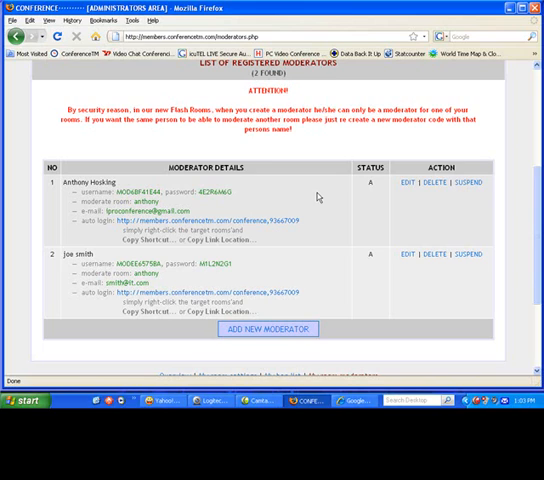